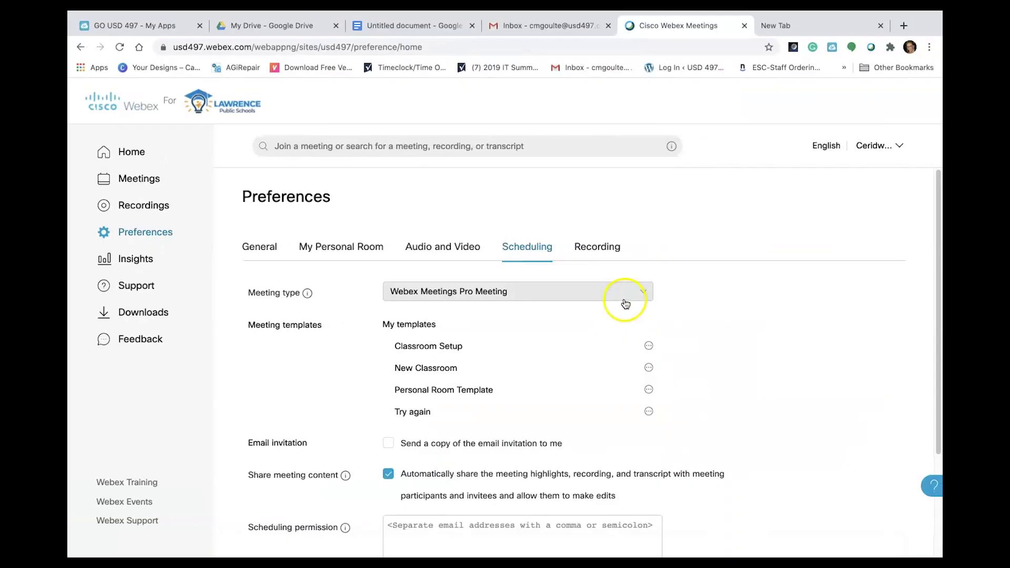
- Choose Webex Meetings Education Instructor (Meetings) as the meeting type in Scheduling preferences
click(626, 294)
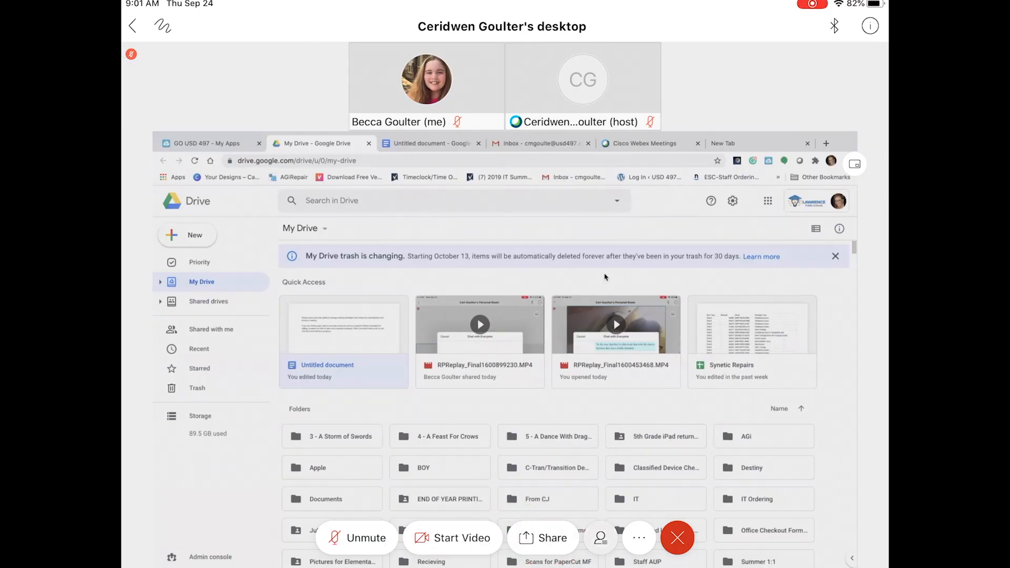
click(601, 539)
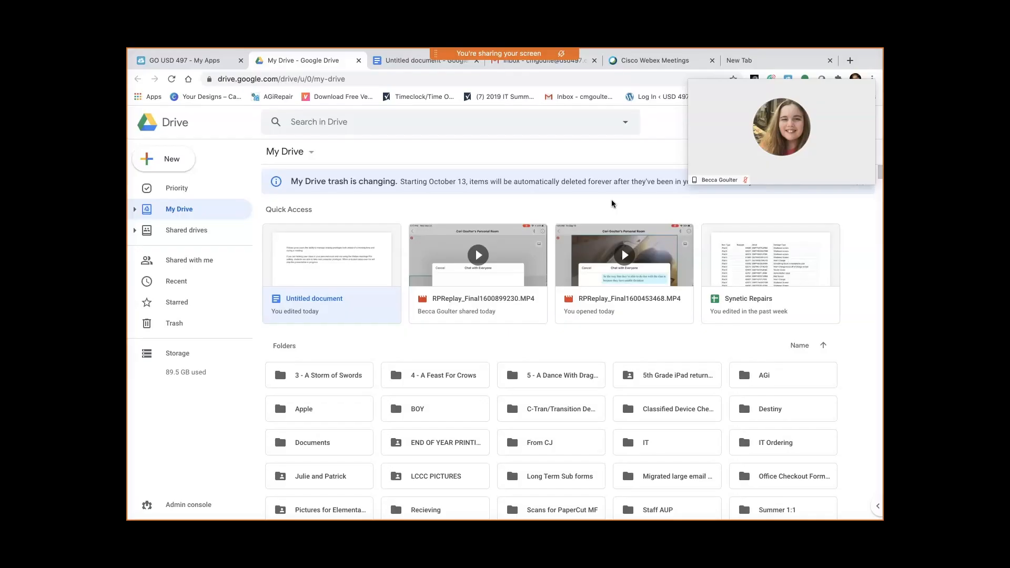
click(654, 60)
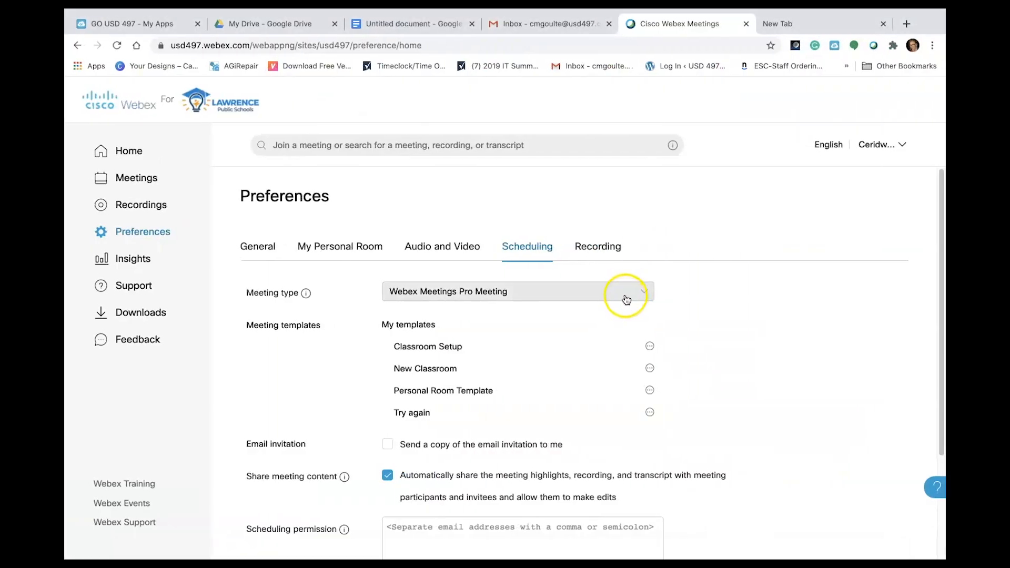
click(626, 298)
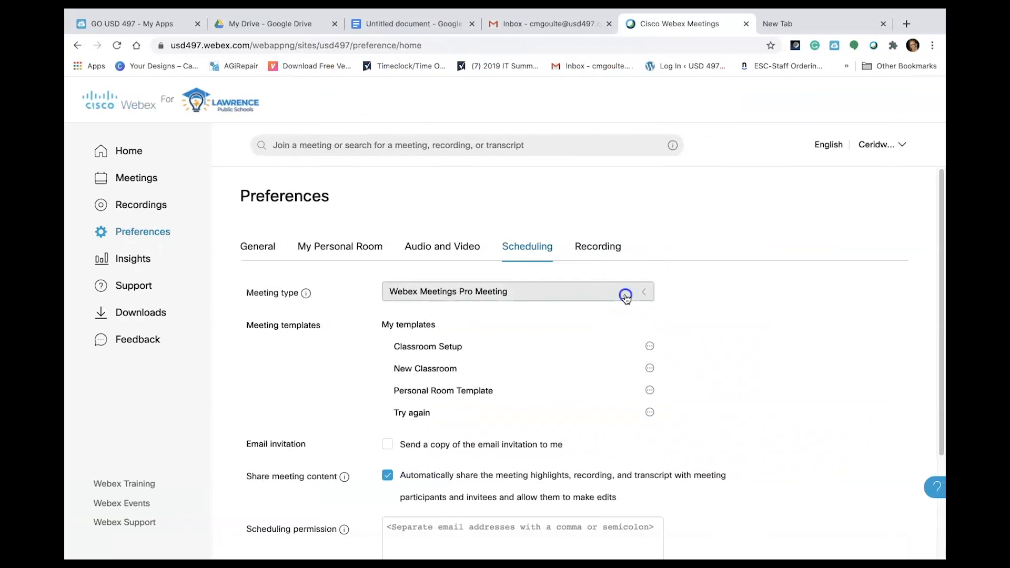
click(625, 295)
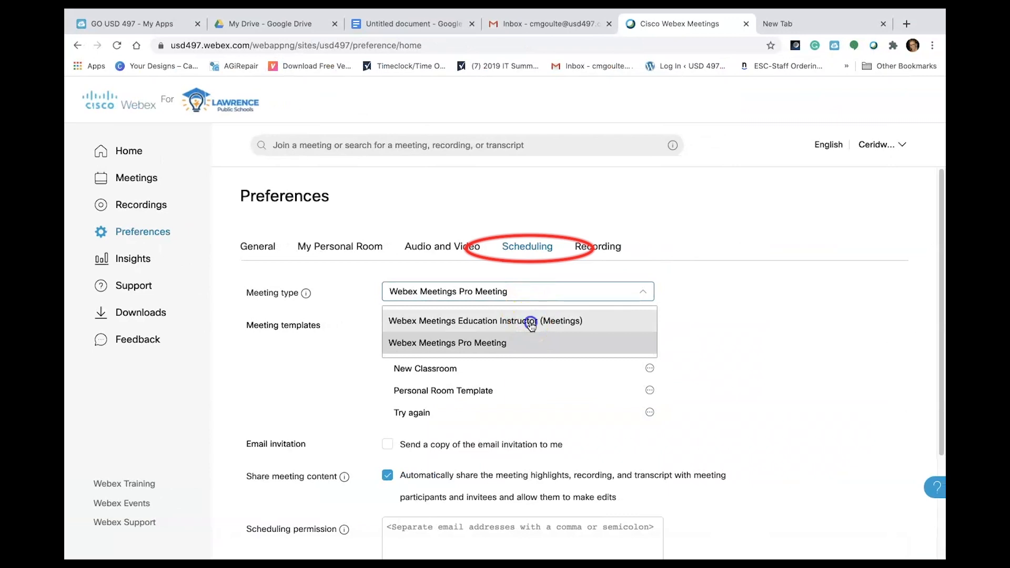
click(532, 323)
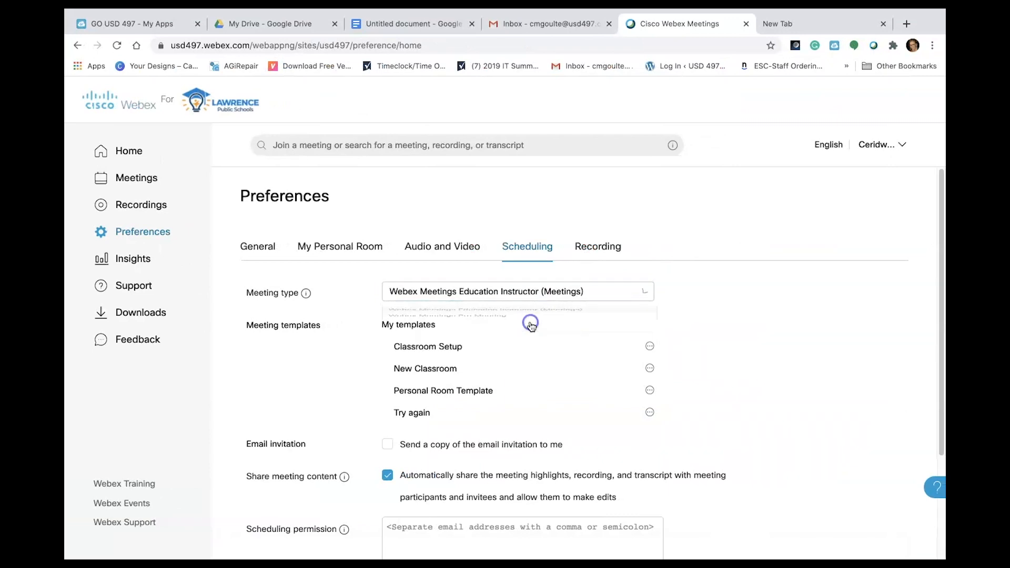
scroll(down, 3)
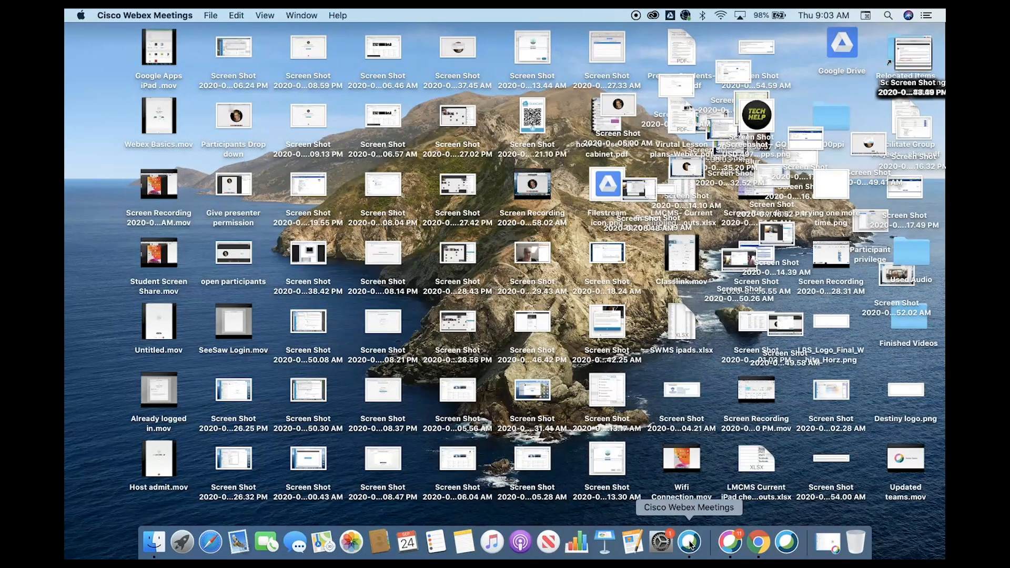
- Start the Personal Room meeting and bring up the student's iPad view of it
click(689, 542)
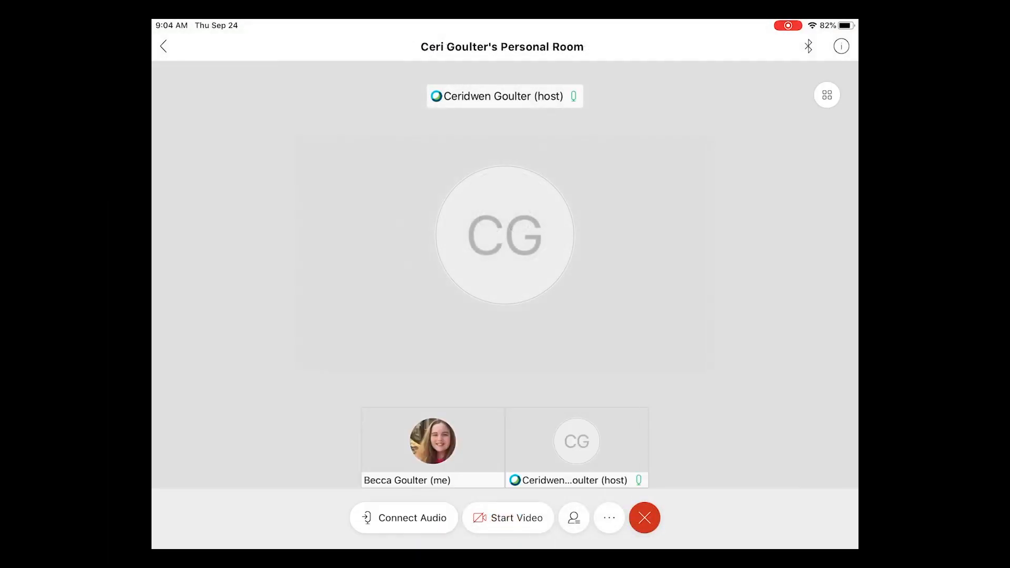
click(404, 518)
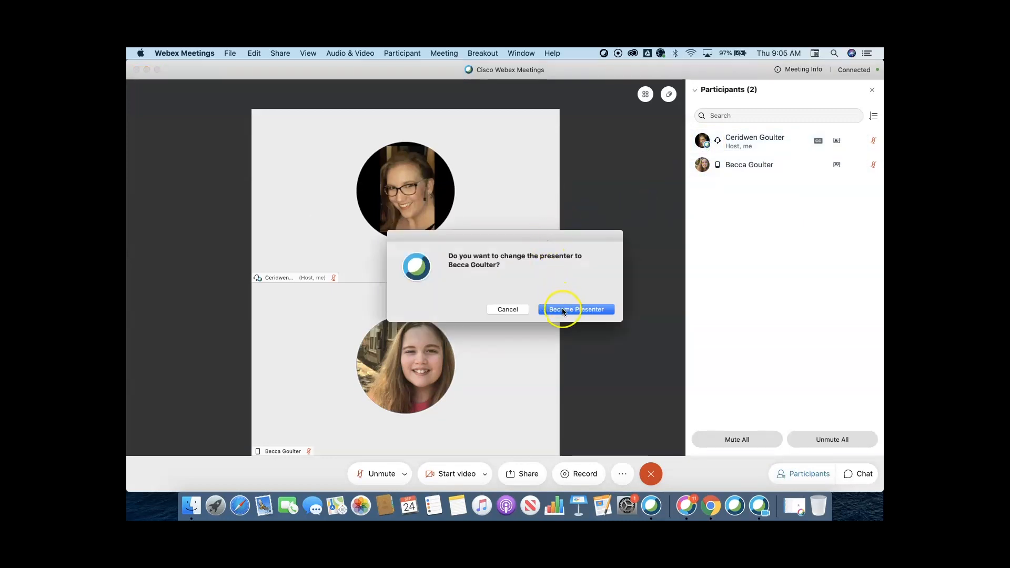
click(577, 310)
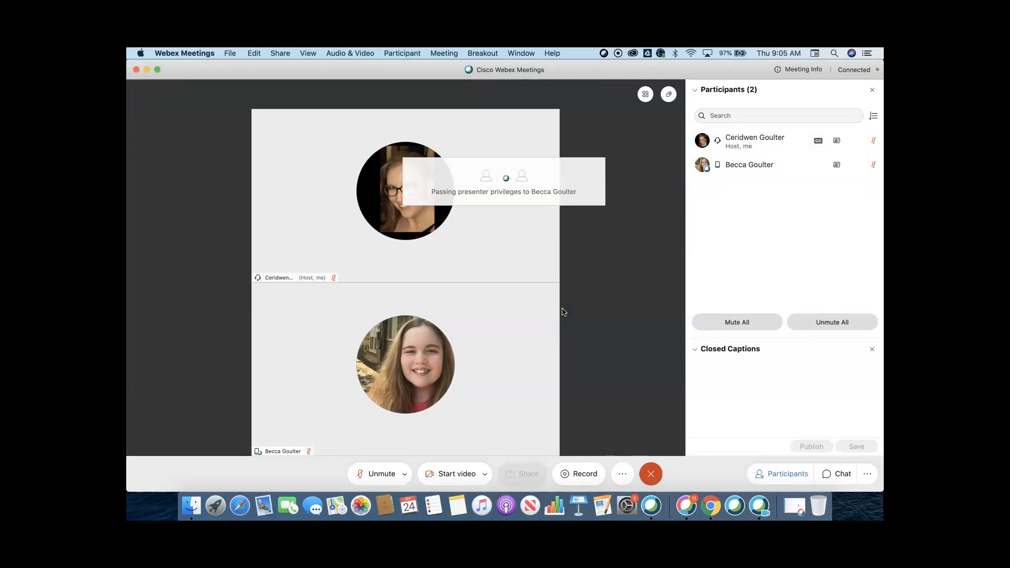